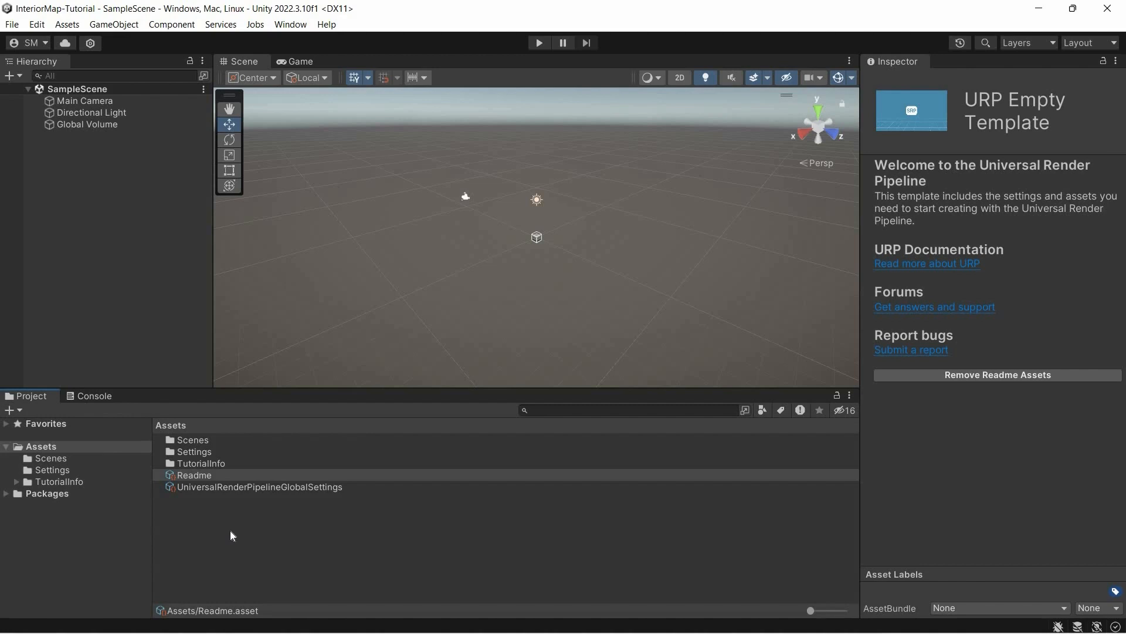
- Create a Scripts folder and an InteriorMap shader graph from the Assets context menu
{"action": "right_click", "coordinate": [231, 535]}
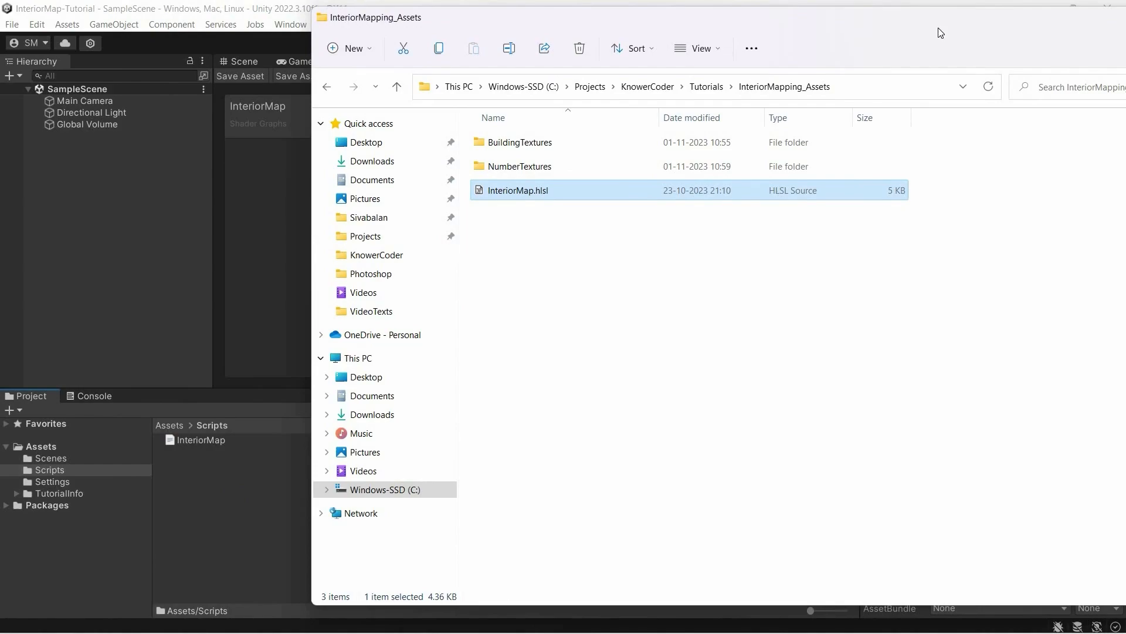
- View InteriorMap.hlsl full-width in VS Code and scroll through the InteriorMapping_float ray and wall-distance code
{"action": "double_click", "coordinate": [518, 190]}
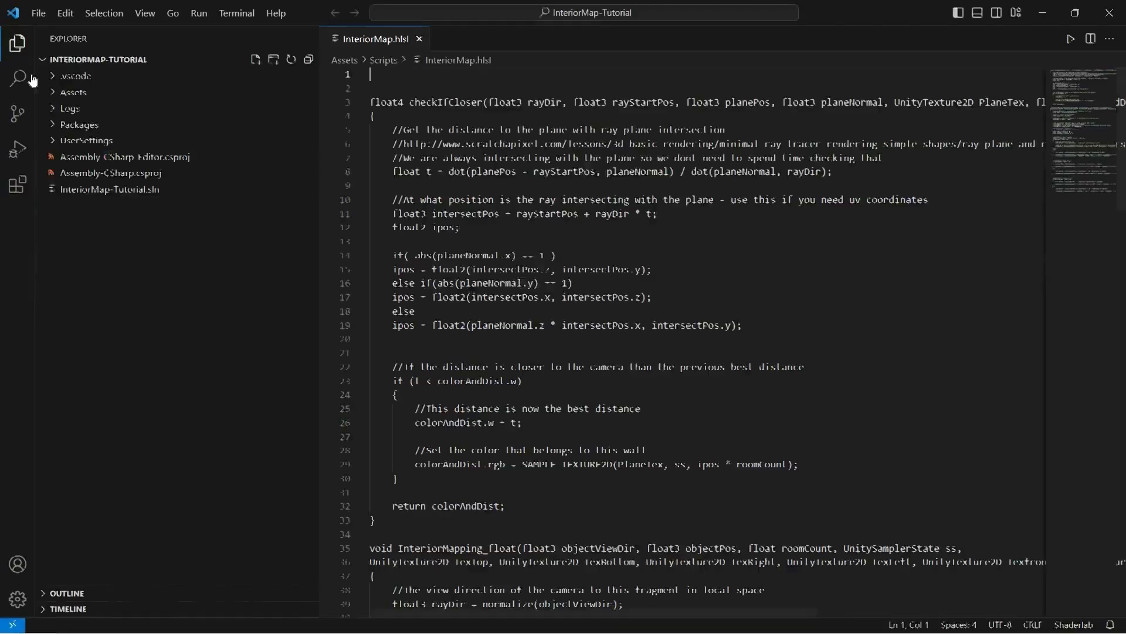
{"action": "left_click", "coordinate": [18, 44]}
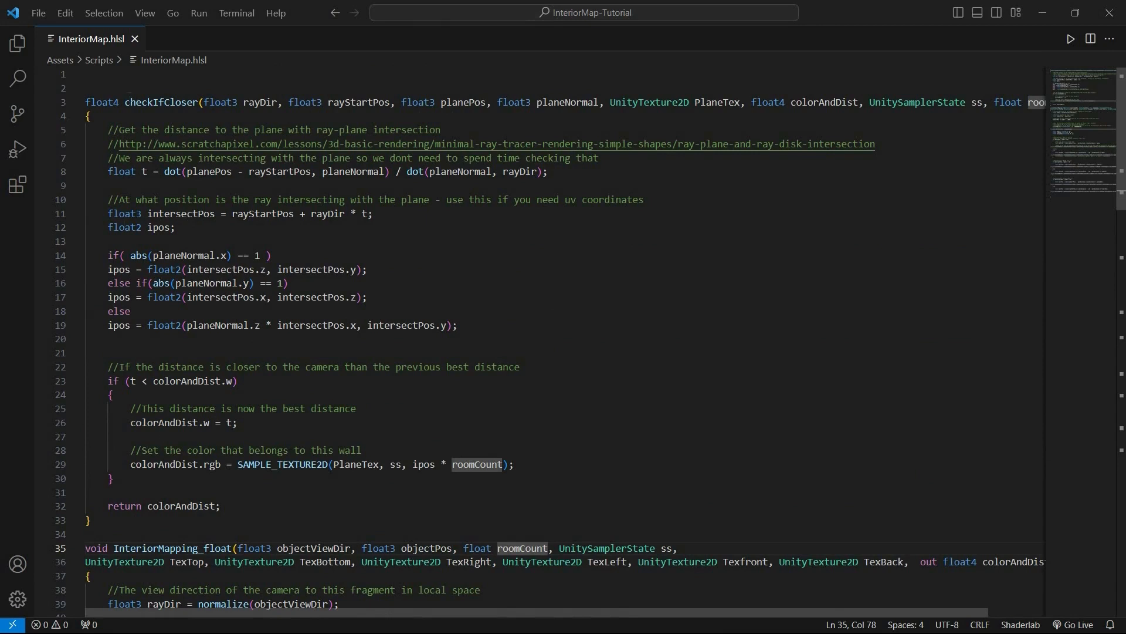
{"action": "scroll", "scroll_direction": "down", "scroll_amount": 3}
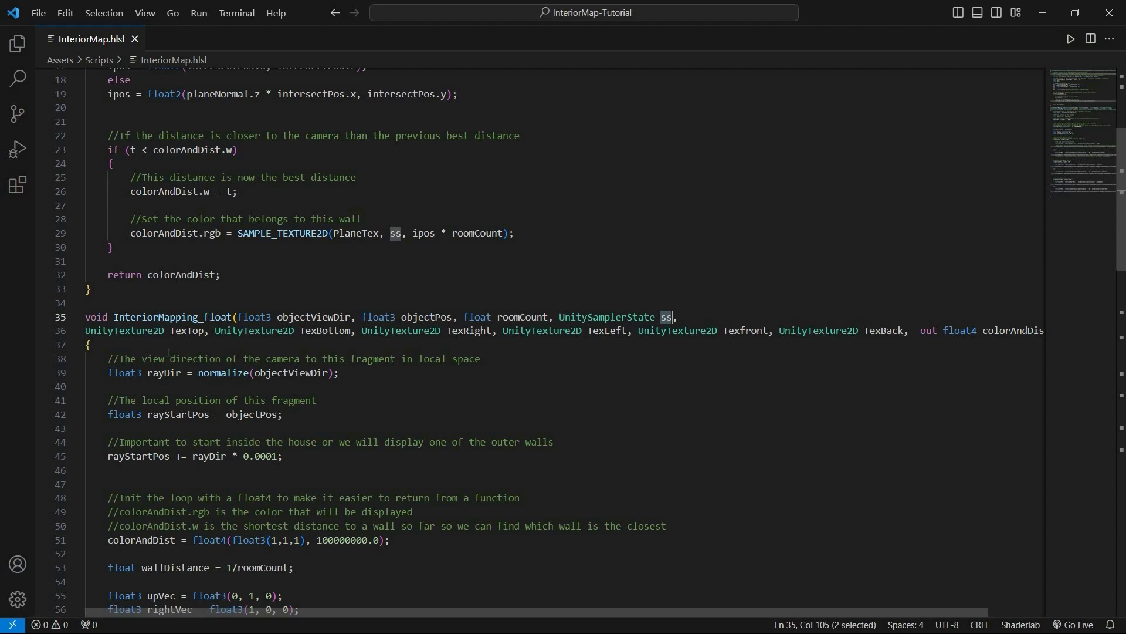
{"action": "scroll", "scroll_direction": "right", "scroll_amount": 3}
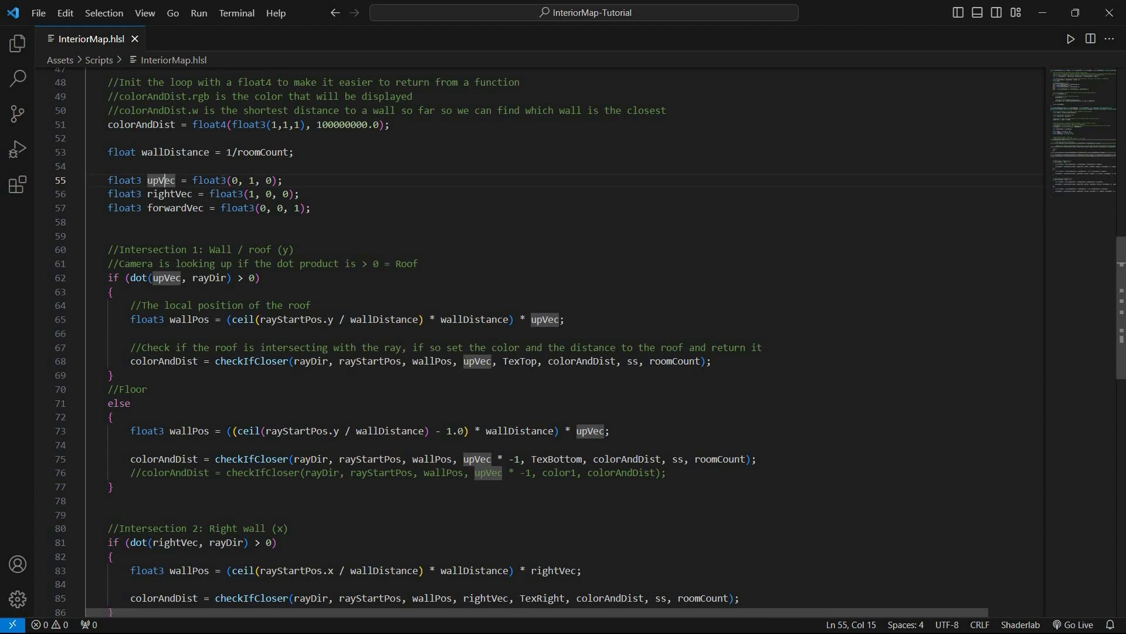
{"action": "scroll", "scroll_direction": "down", "scroll_amount": 3}
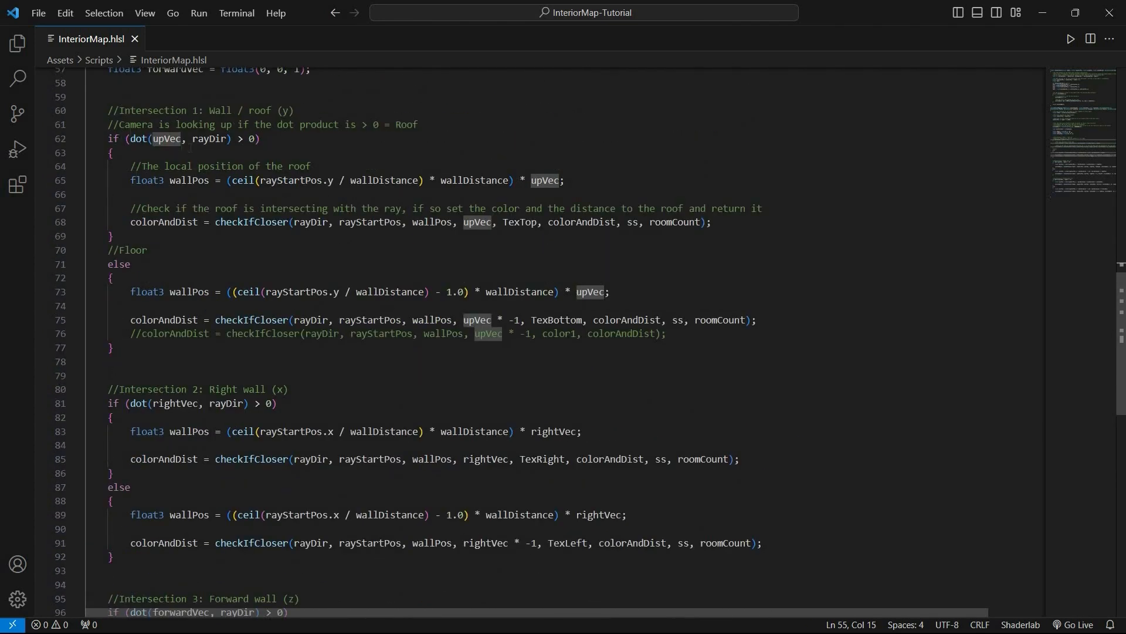
{"action": "double_click", "coordinate": [249, 222]}
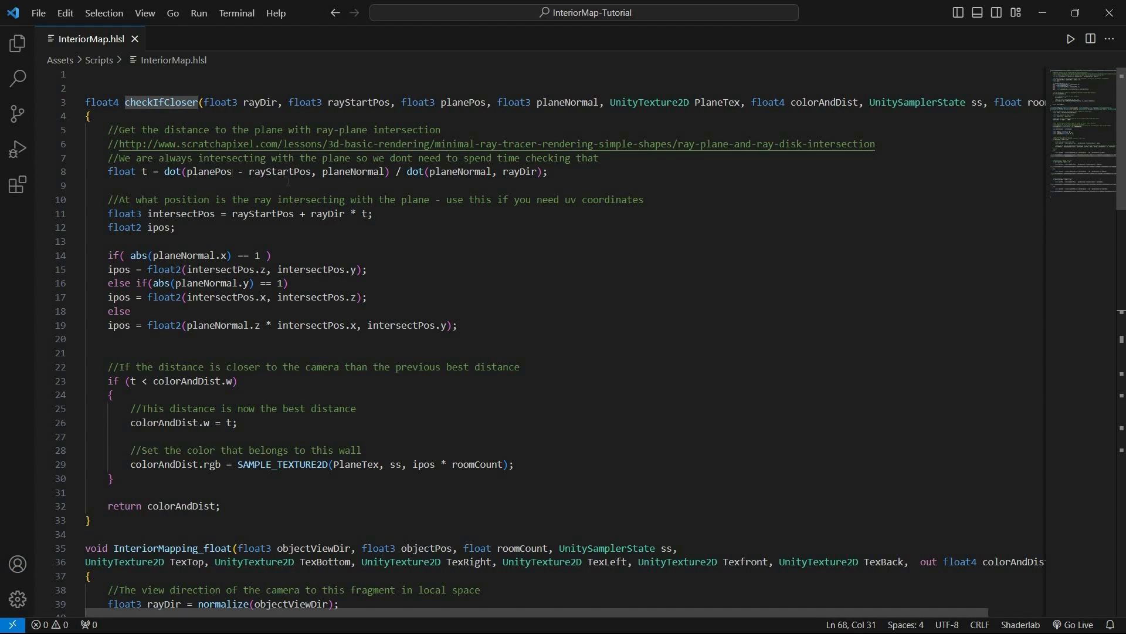
{"action": "double_click", "coordinate": [157, 226]}
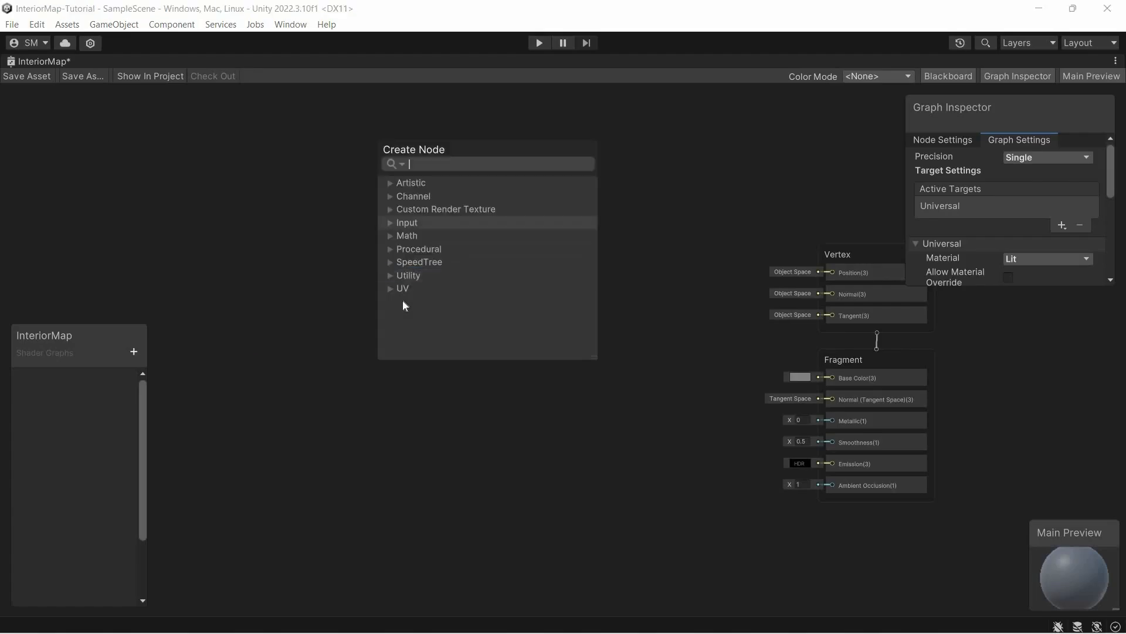
- Add a Custom Function node to the shader graph
{"action": "type", "text": "cust"}
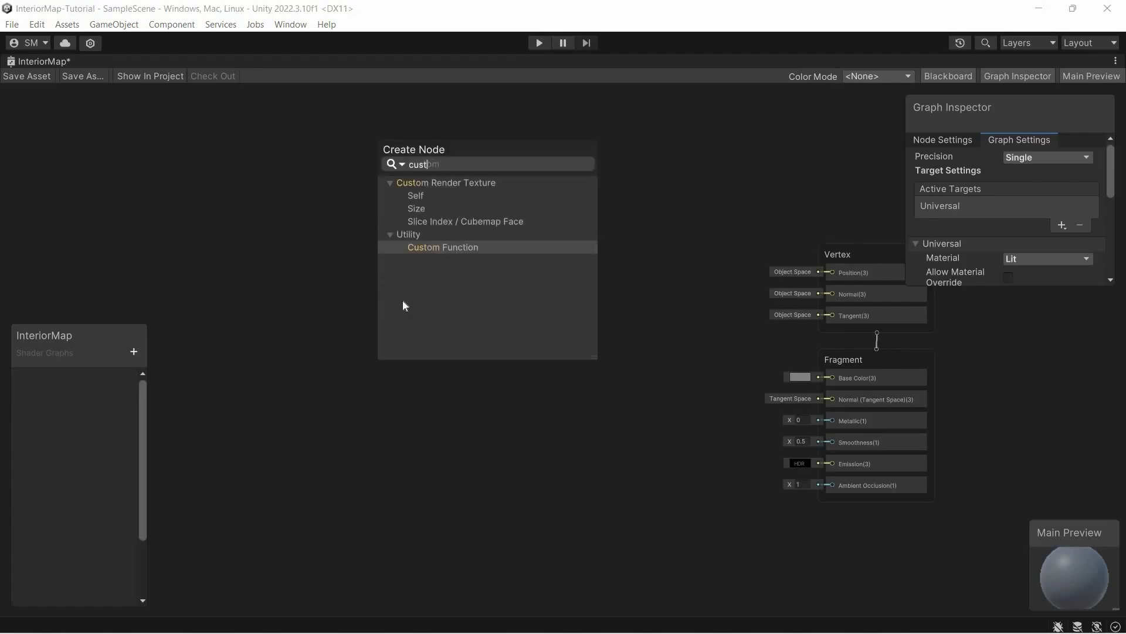
{"action": "left_click", "coordinate": [443, 247]}
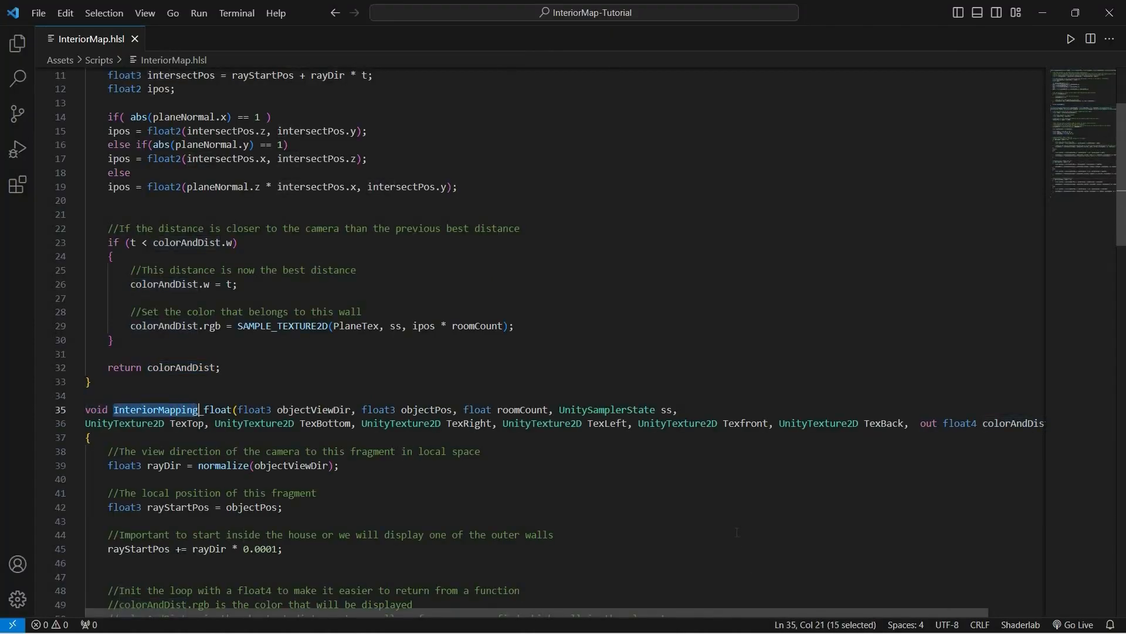
{"action": "mouse_move", "coordinate": [704, 616]}
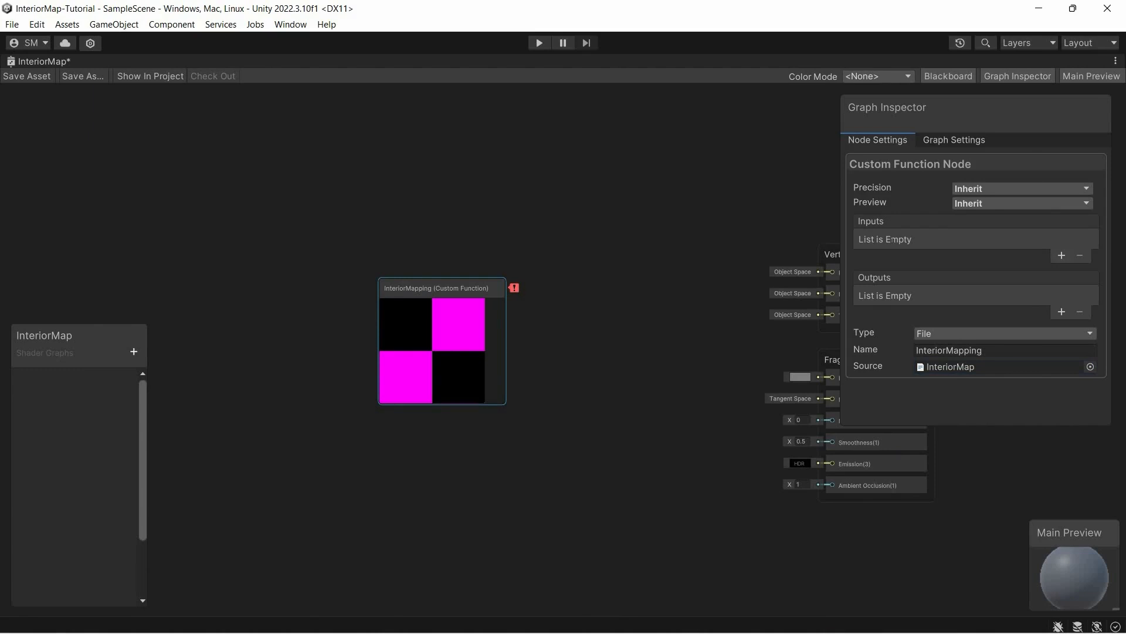
- Give the node a named Vector 3 input and a Vector 4 colorAndDist output
{"action": "left_click", "coordinate": [1060, 254]}
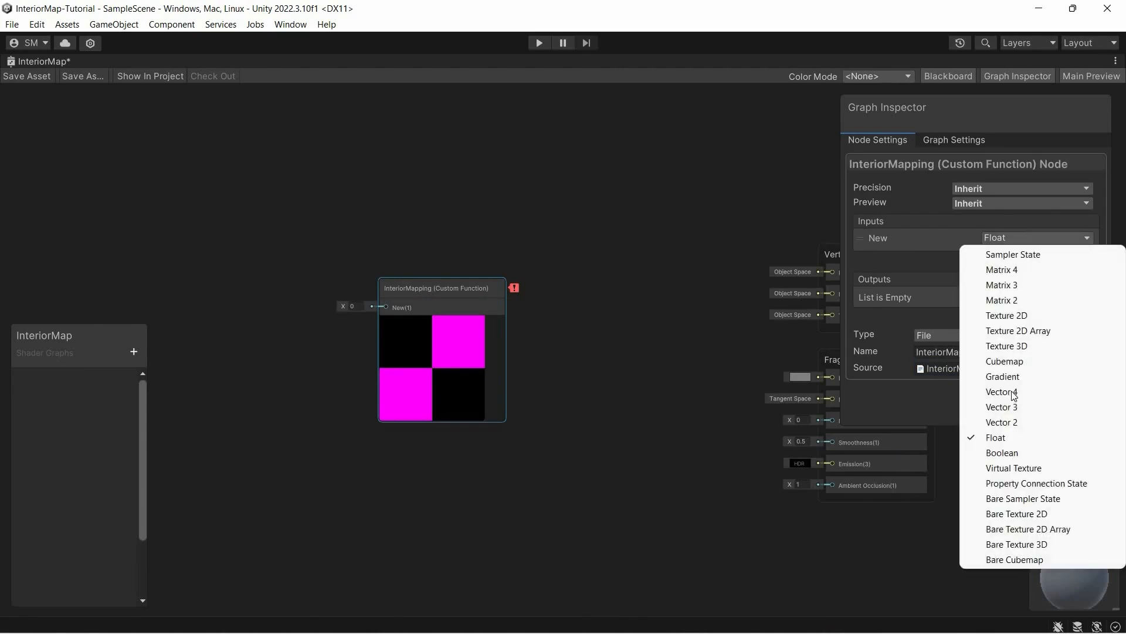
{"action": "left_click", "coordinate": [1001, 407]}
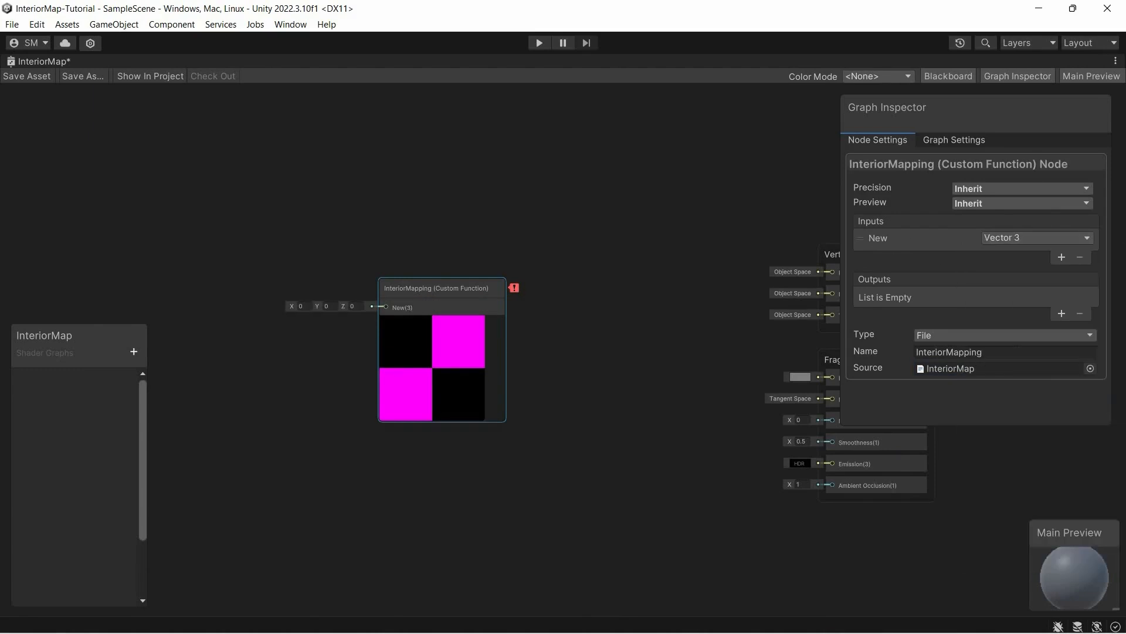
{"action": "double_click", "coordinate": [878, 238]}
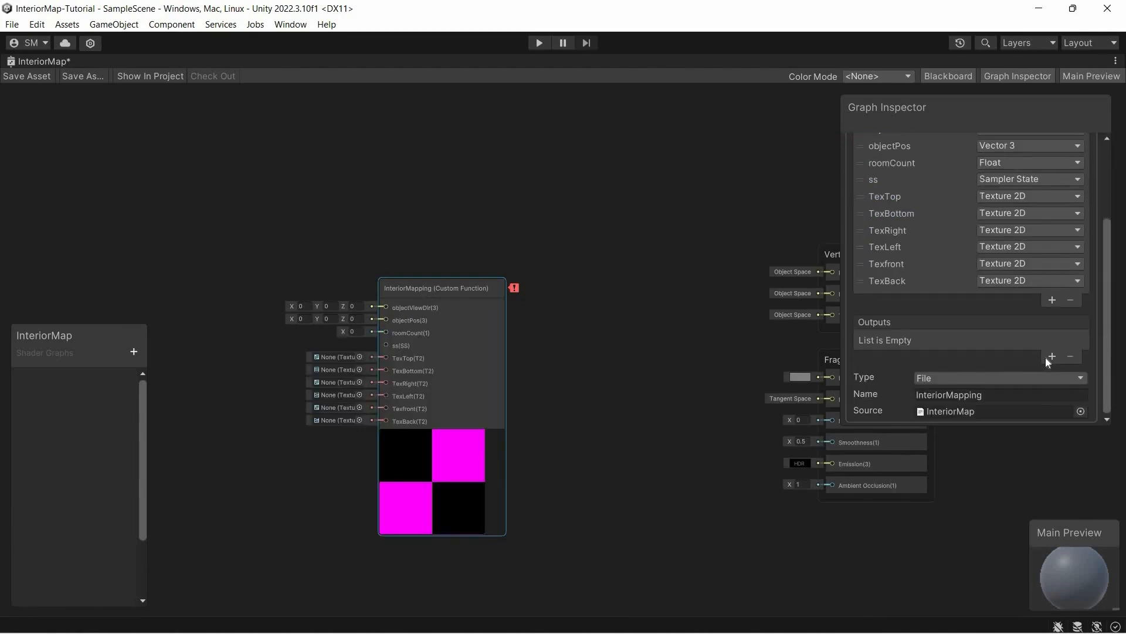
{"action": "left_click", "coordinate": [1051, 357]}
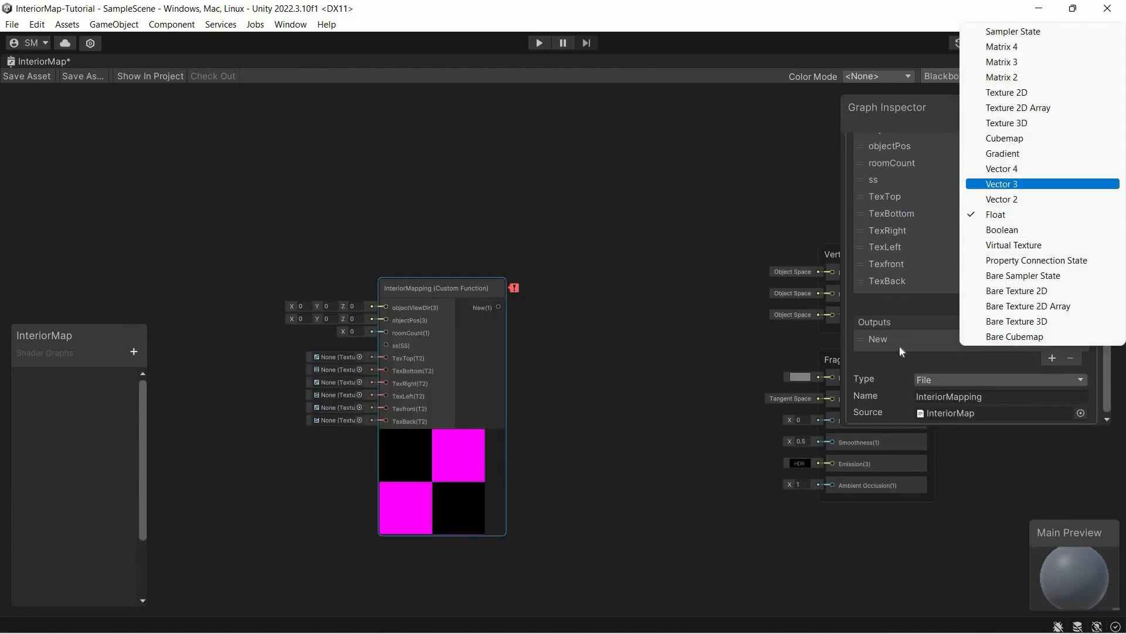
{"action": "left_click", "coordinate": [1001, 167]}
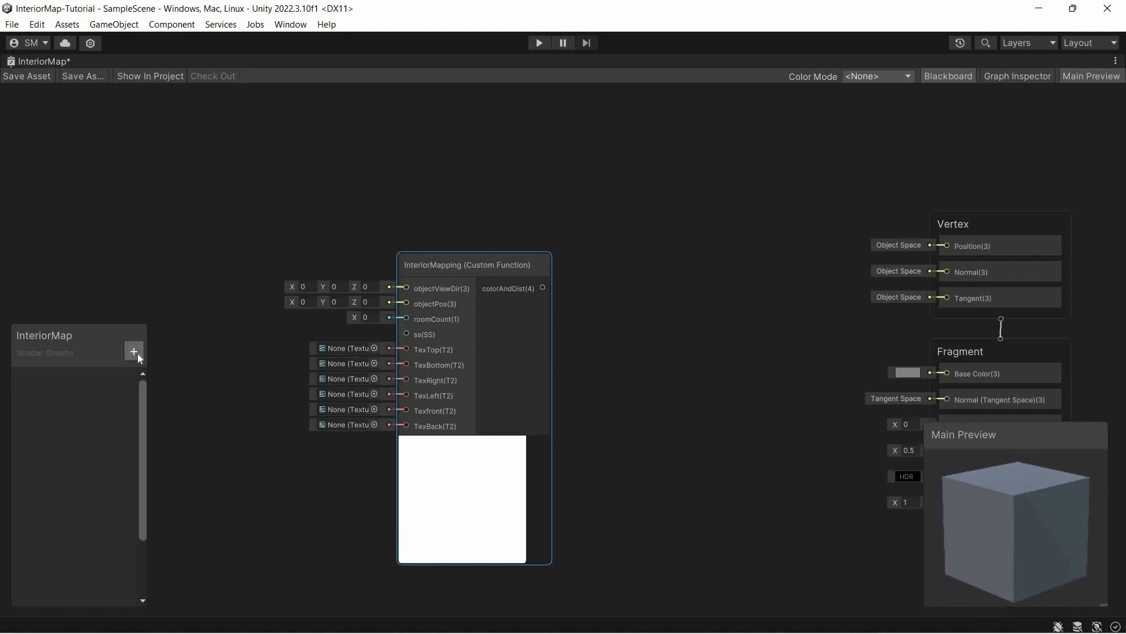
- Wire texture and sampler inputs, an object-space position and colorAndDist into the base colour
{"action": "left_click", "coordinate": [133, 351]}
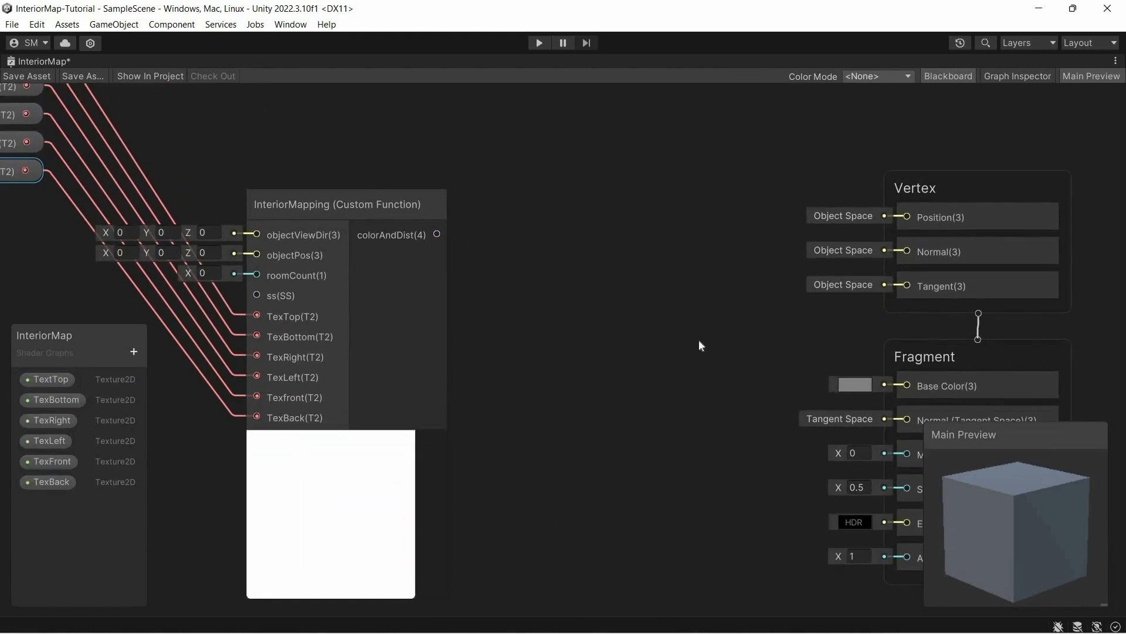
{"action": "left_click_drag", "start_coordinate": [436, 235], "coordinate": [898, 386]}
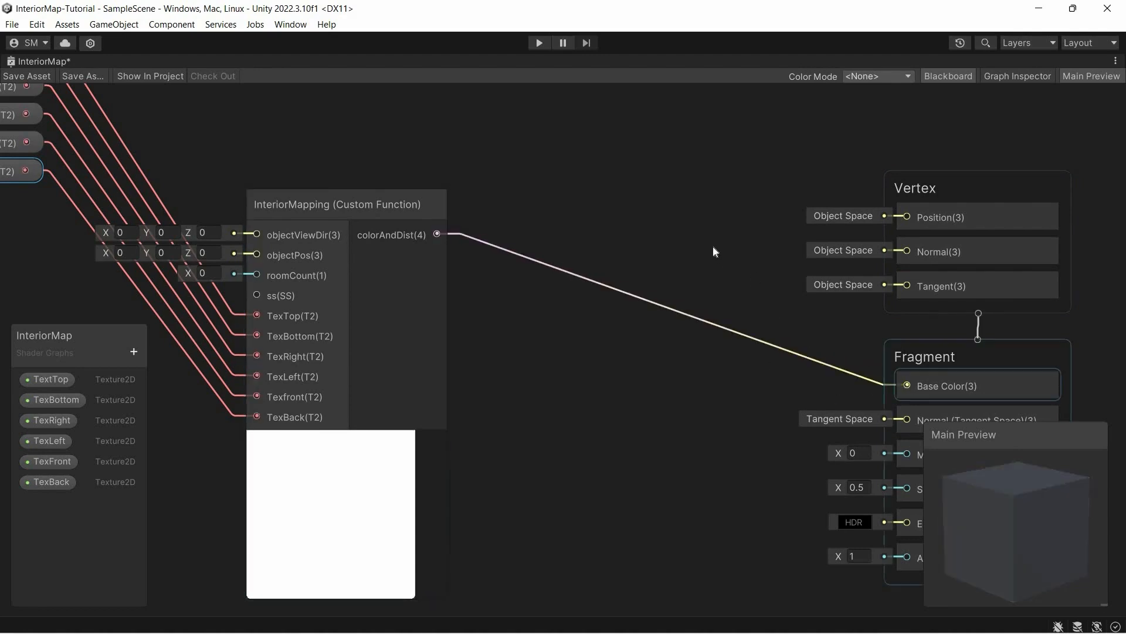
{"action": "type", "text": "sampler"}
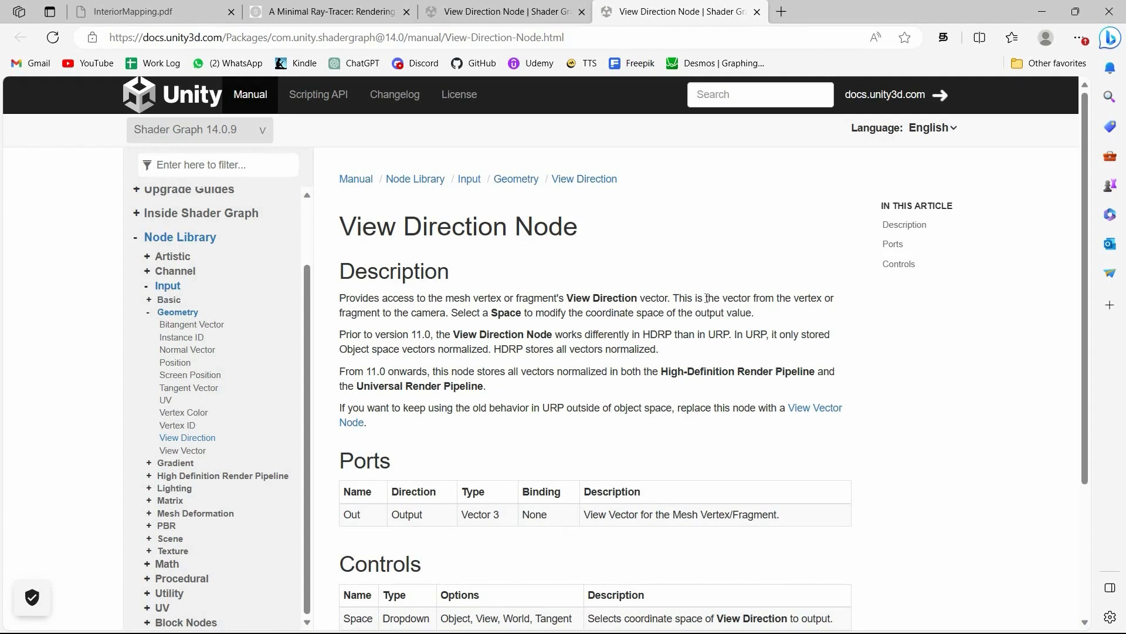
{"action": "mouse_move", "coordinate": [822, 299]}
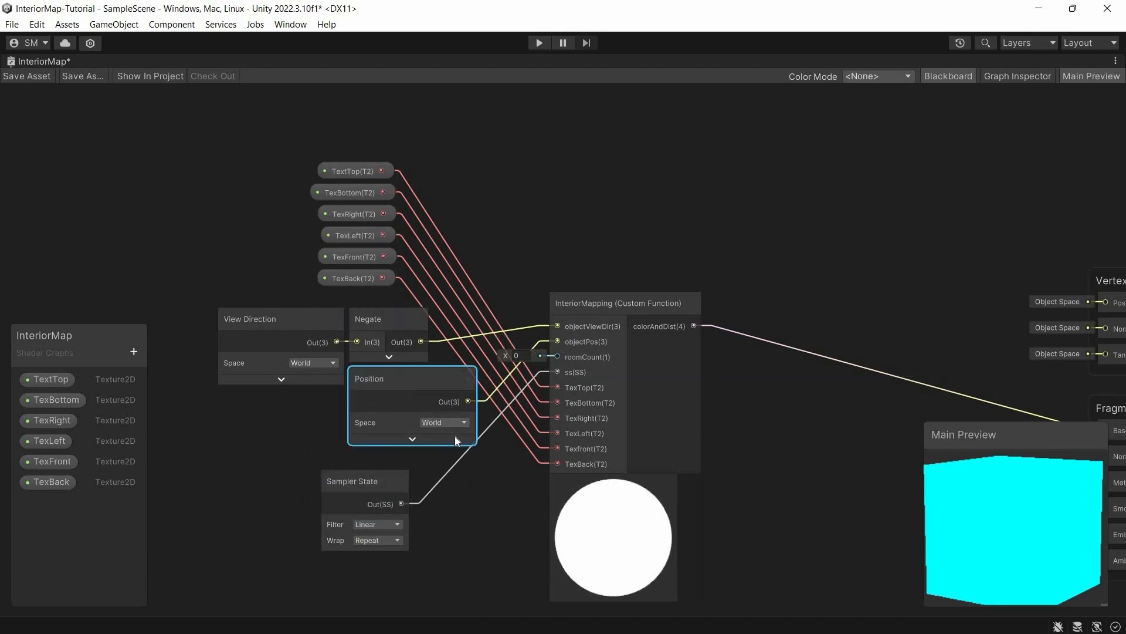
{"action": "left_click", "coordinate": [442, 421]}
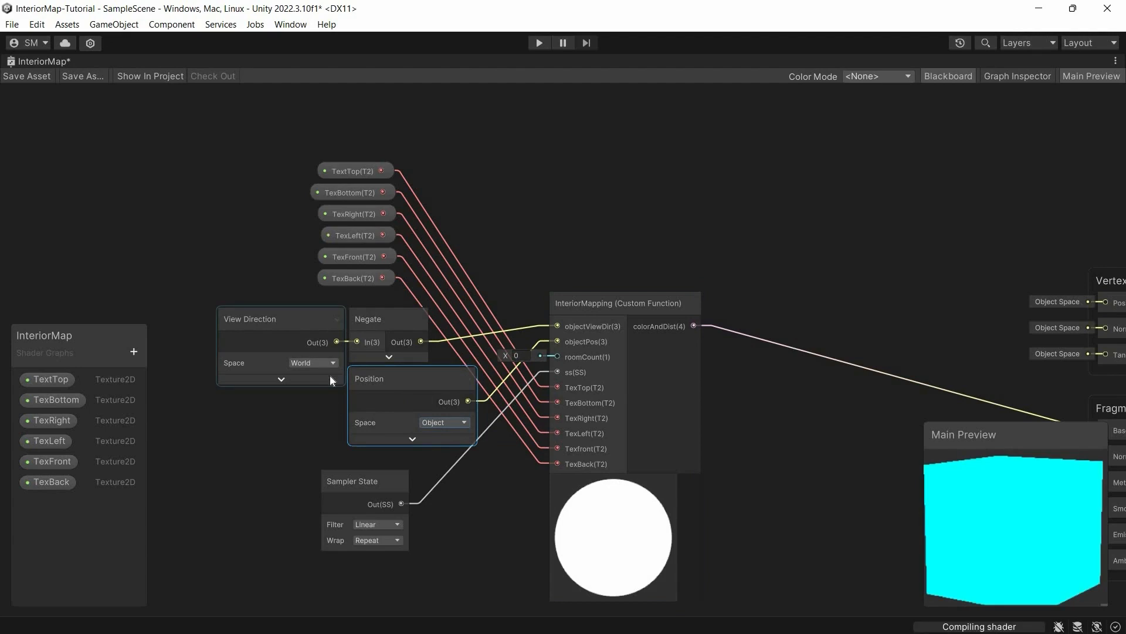
- Add a Float RoomCount property feeding roomCount with default 2 and bring in the NumberTextures folder
{"action": "left_click", "coordinate": [132, 352]}
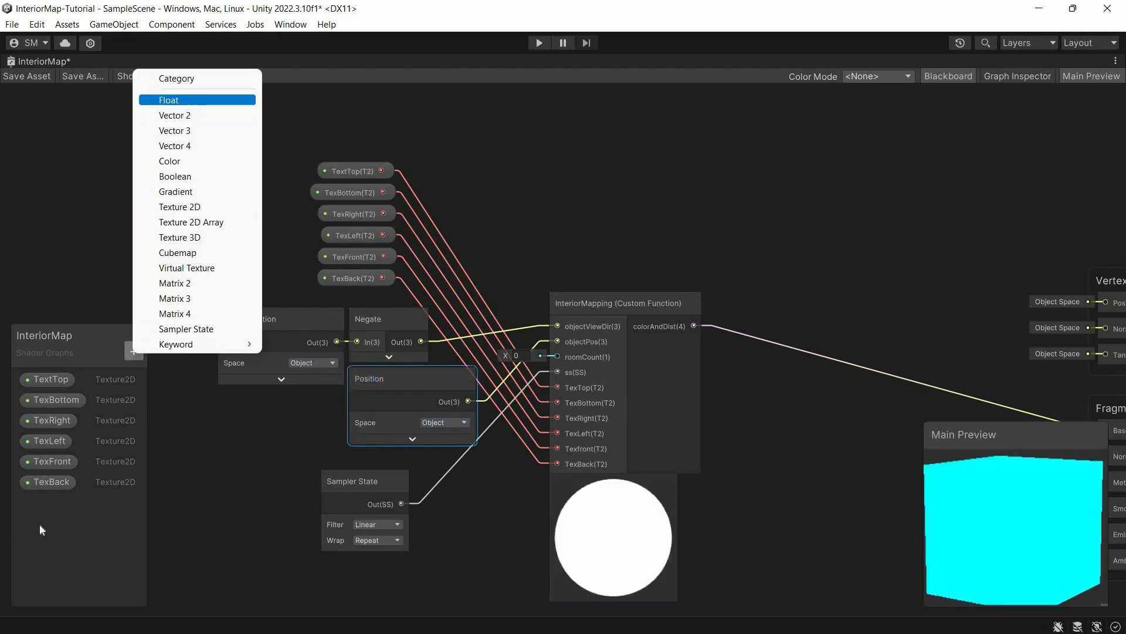
{"action": "left_click", "coordinate": [169, 99]}
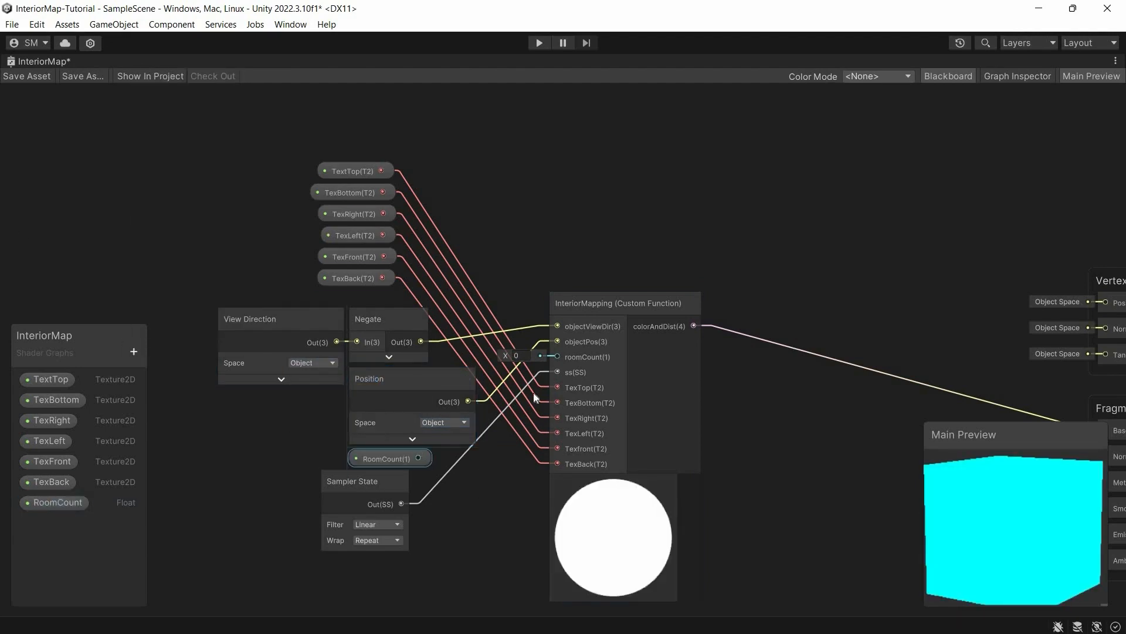
{"action": "left_click", "coordinate": [354, 170]}
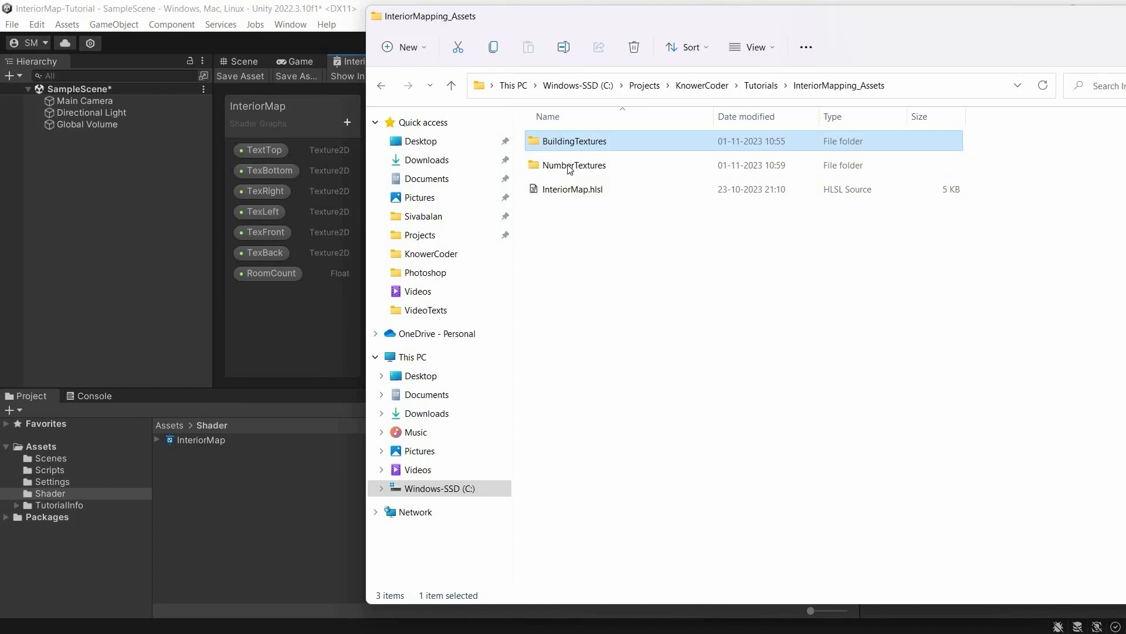
{"action": "left_click", "coordinate": [575, 165]}
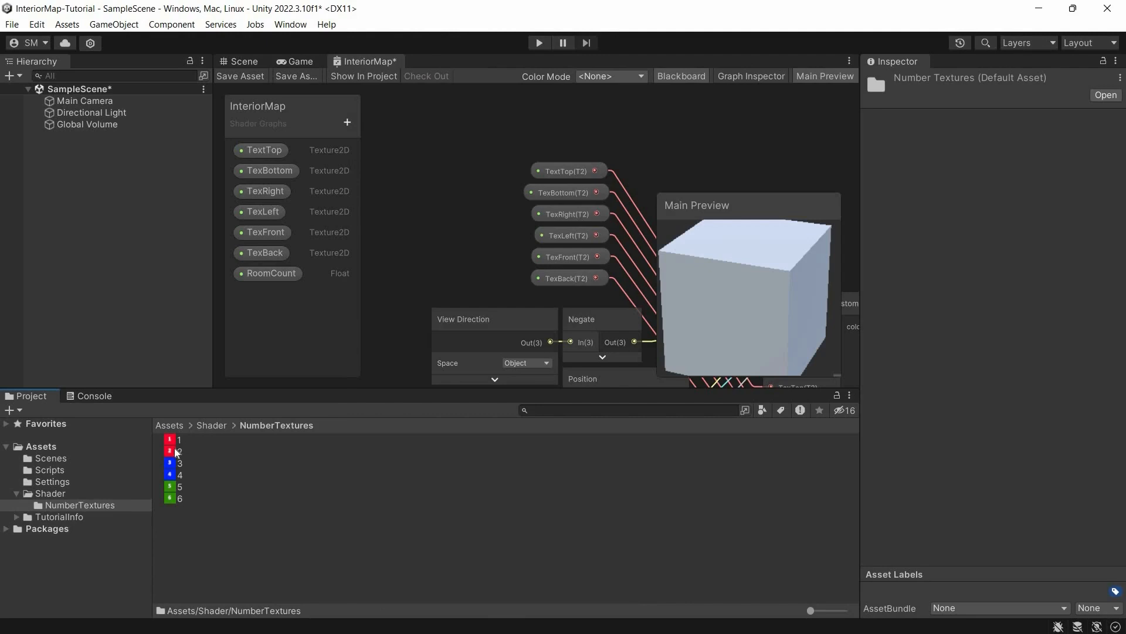
{"action": "left_click", "coordinate": [178, 486]}
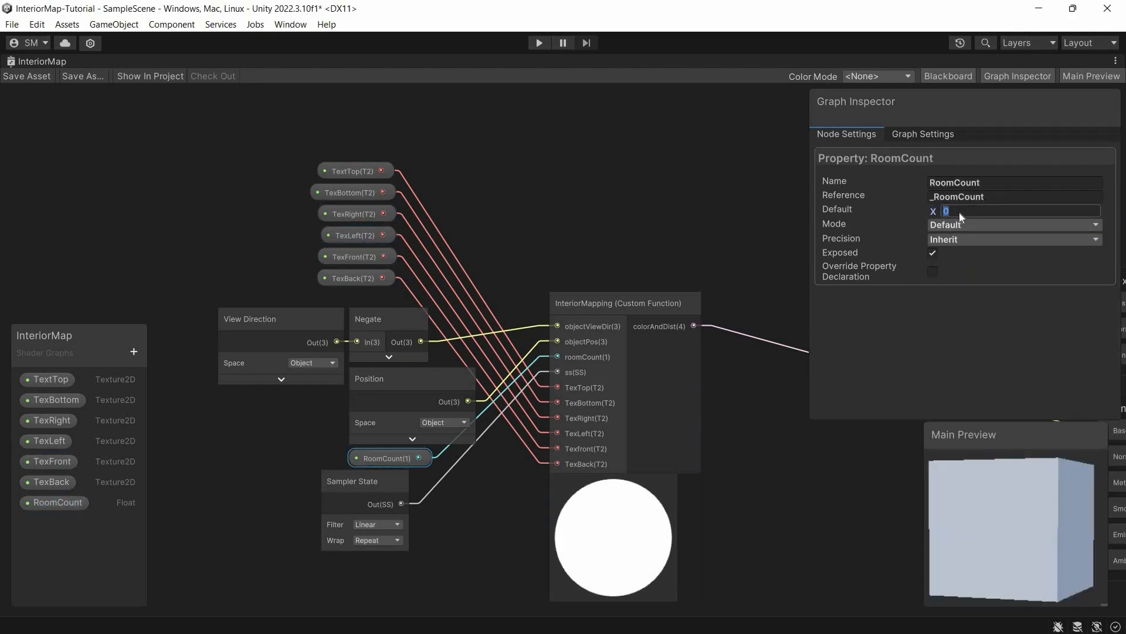
{"action": "type", "text": "2"}
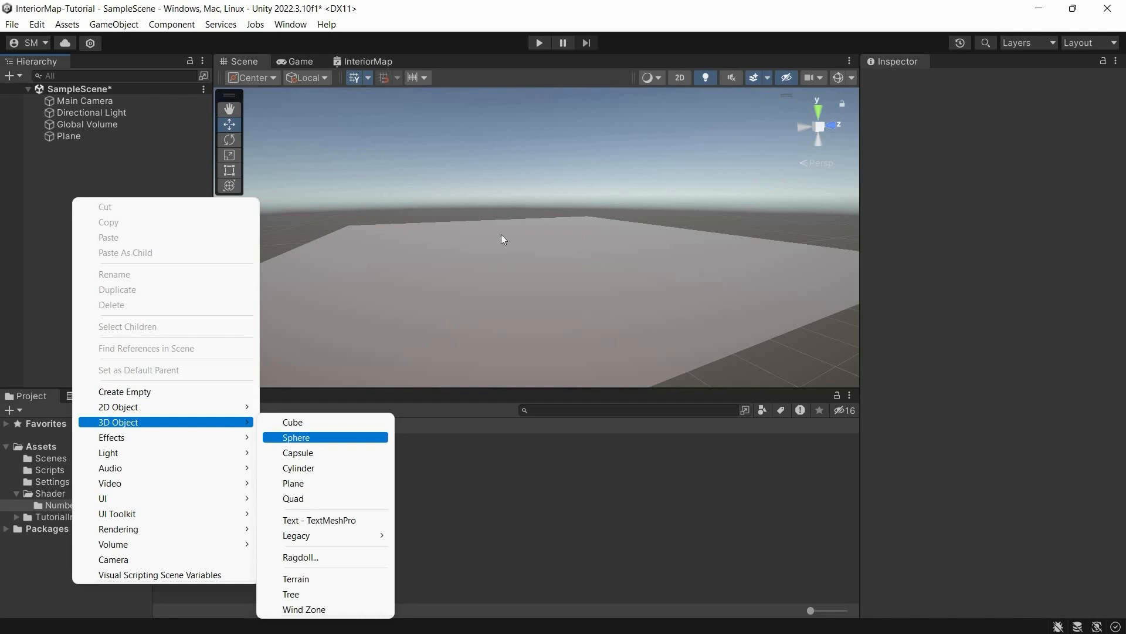
- Add a cube using a material made from the InteriorMap shader with RoomCount set to 4
{"action": "left_click", "coordinate": [292, 423]}
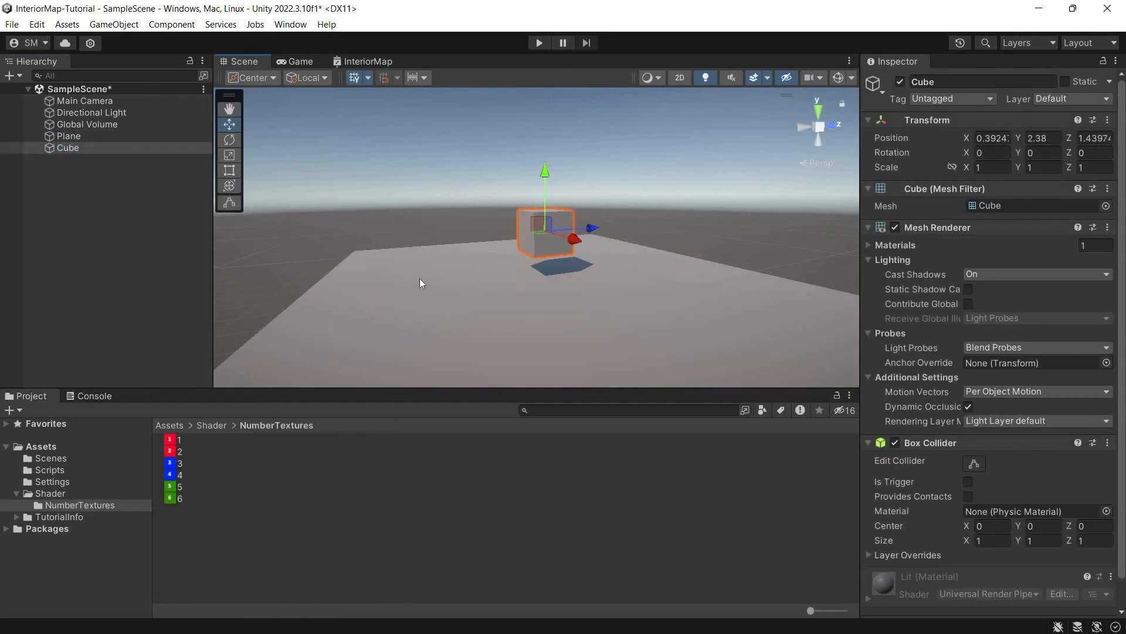
{"action": "left_click", "coordinate": [201, 439]}
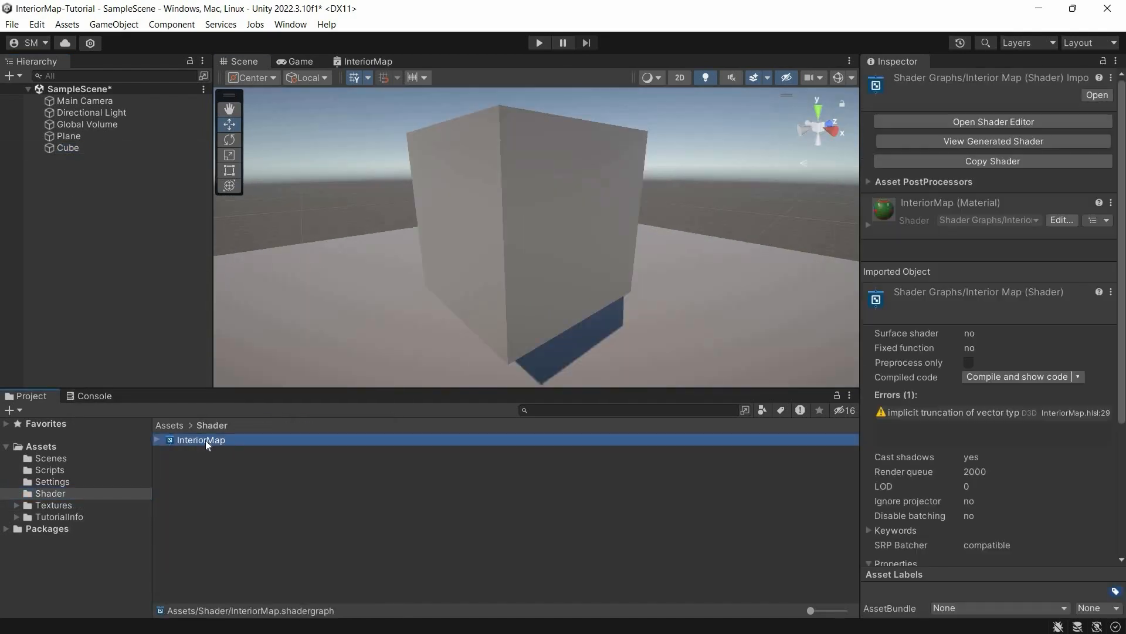
{"action": "right_click", "coordinate": [209, 446]}
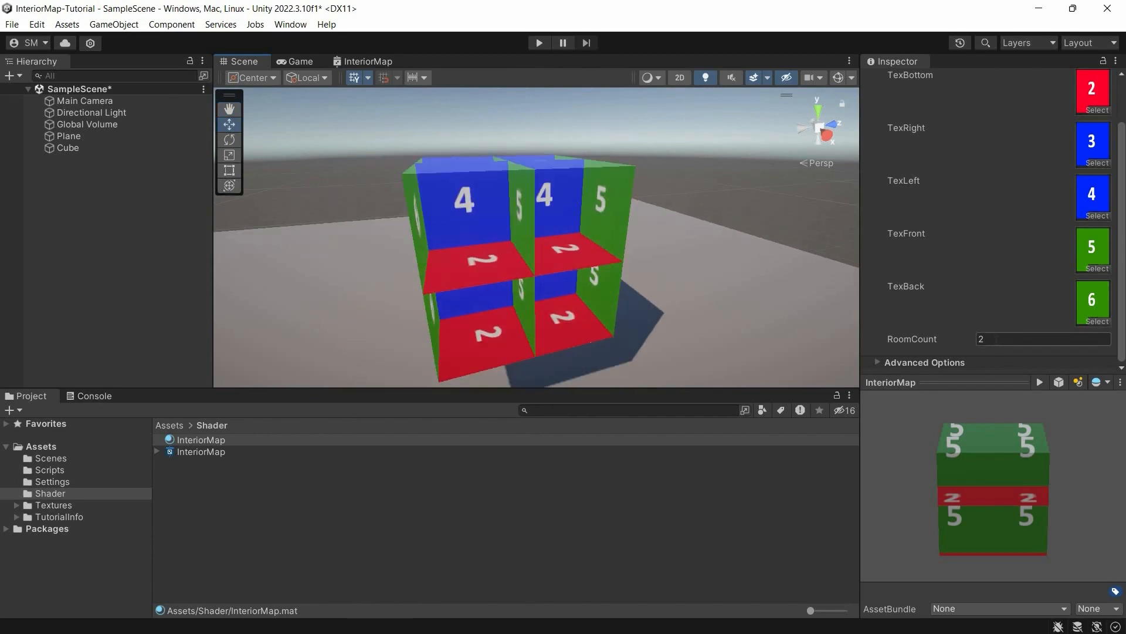
{"action": "left_click", "coordinate": [1042, 338]}
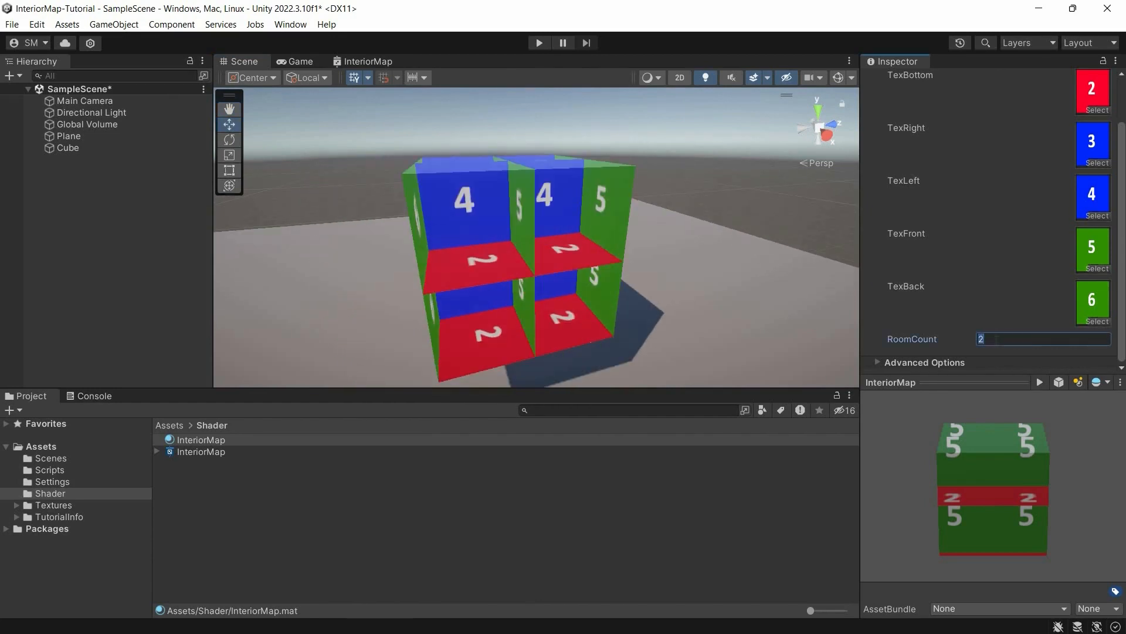
{"action": "type", "text": "4"}
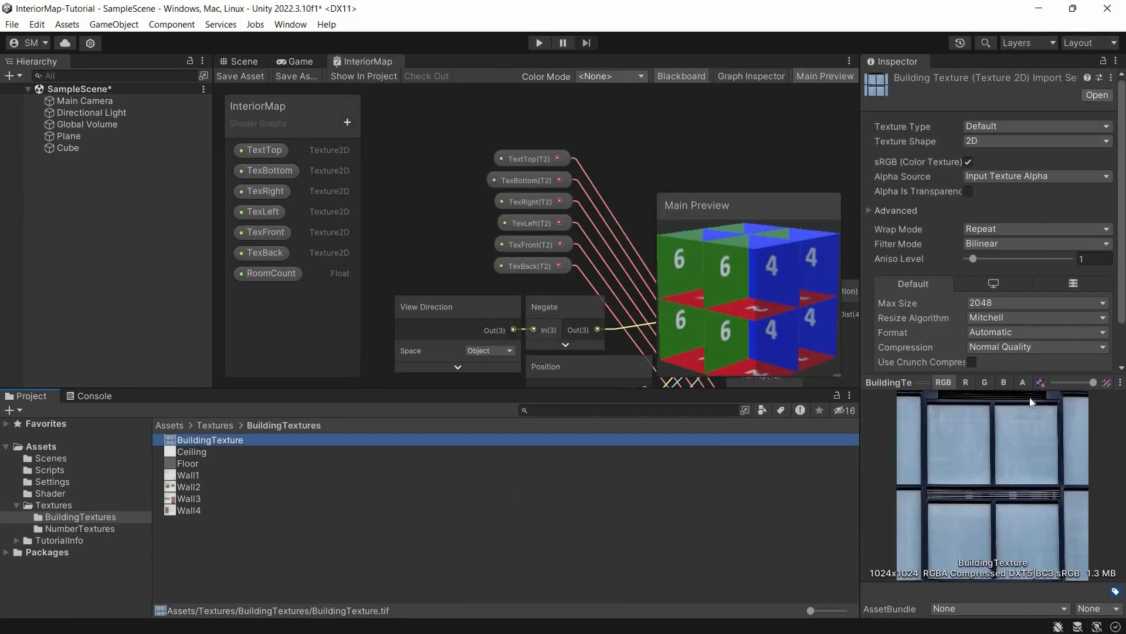
- Assign the Ceiling and Wall images from BuildingTextures to the material
{"action": "left_click", "coordinate": [192, 450]}
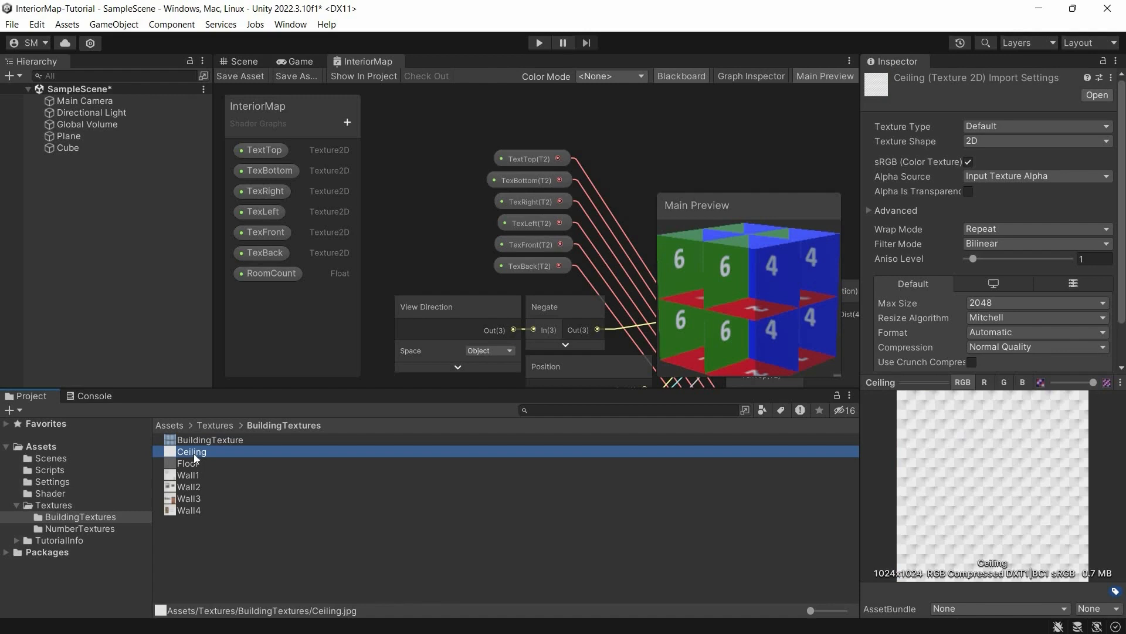
{"action": "left_click", "coordinate": [189, 474]}
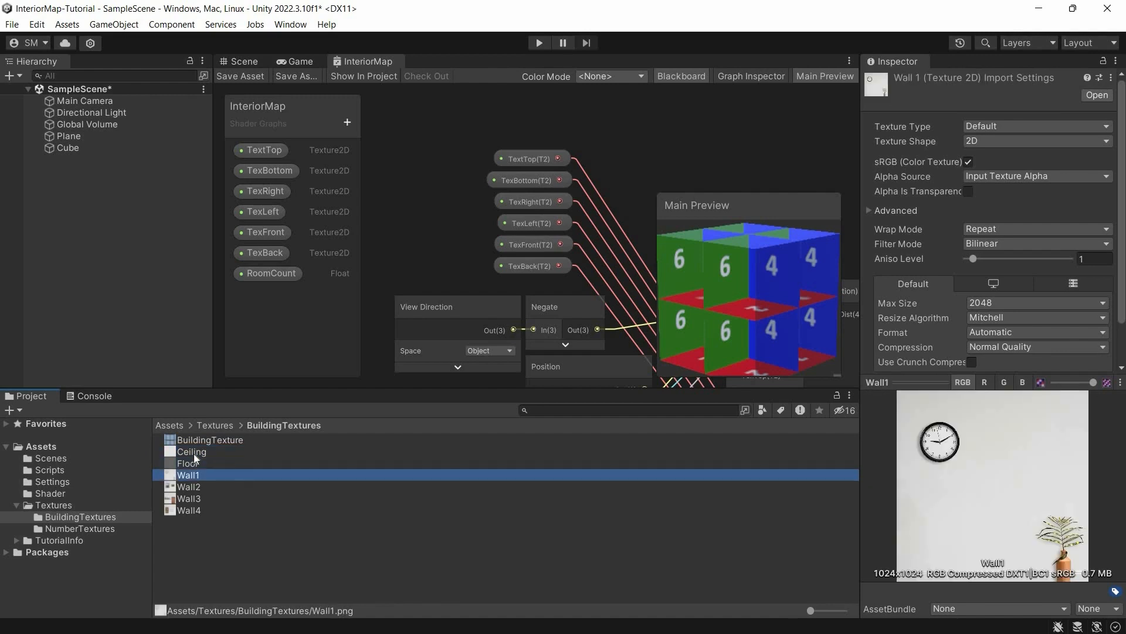
{"action": "left_click", "coordinate": [241, 61]}
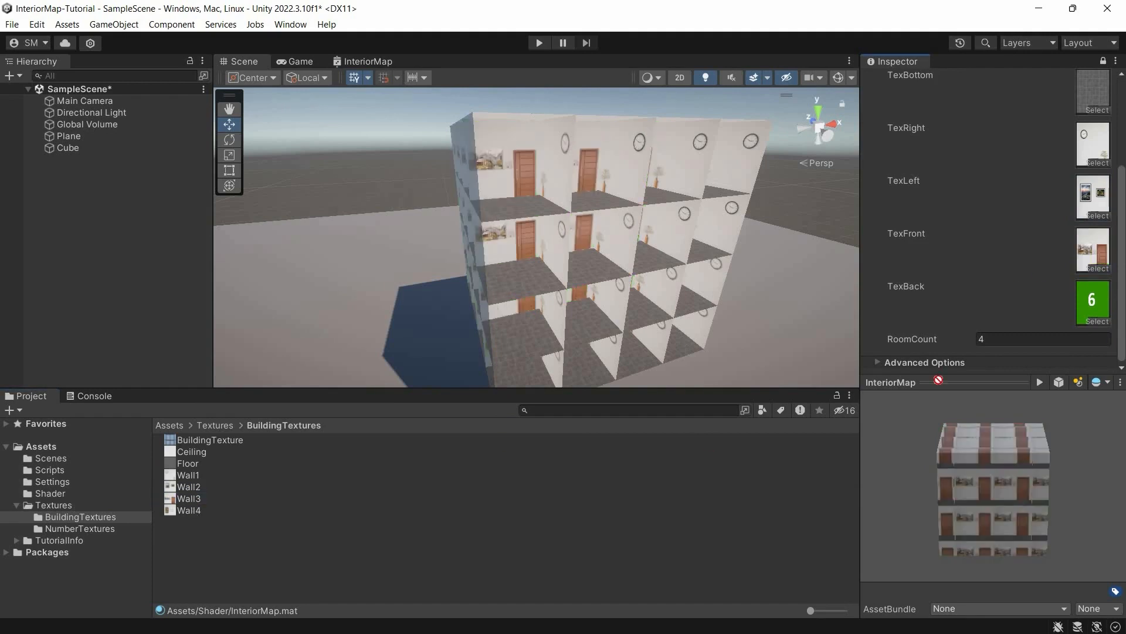
- Sample BuildingTexture with a Sample Texture 2D node as the exterior base colour
{"action": "type", "text": "sample"}
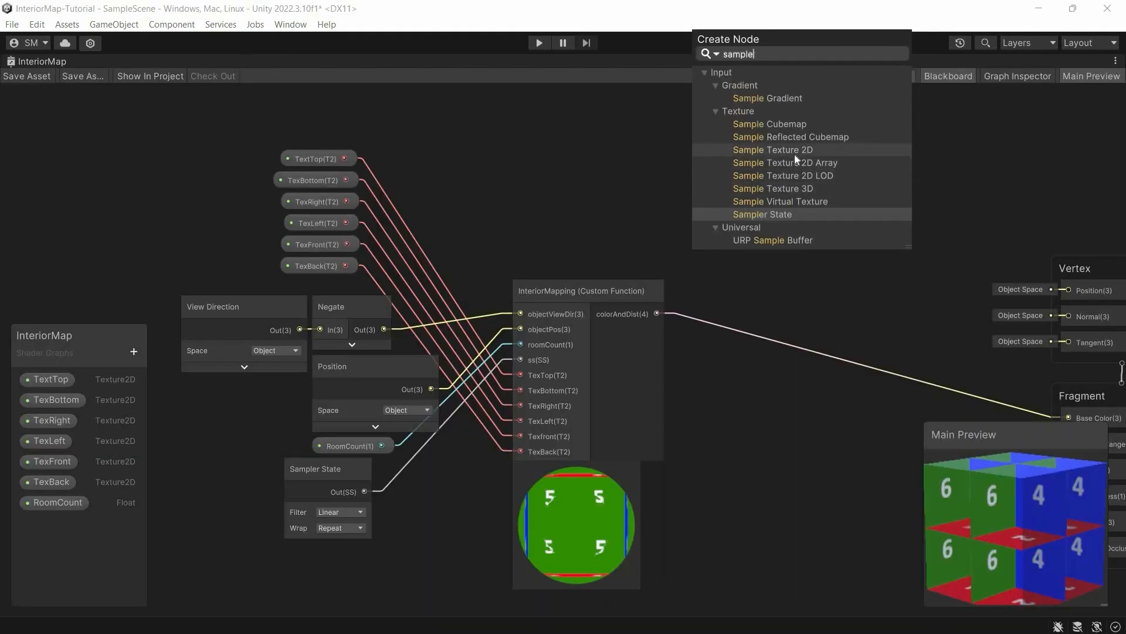
{"action": "left_click", "coordinate": [773, 149]}
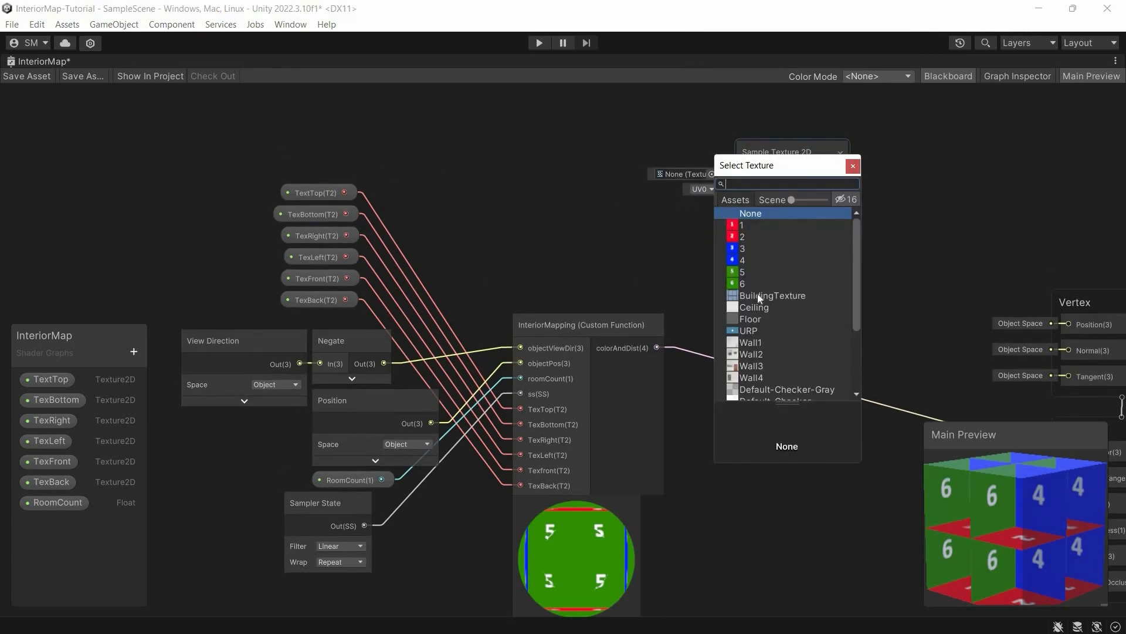
{"action": "left_click", "coordinate": [772, 296]}
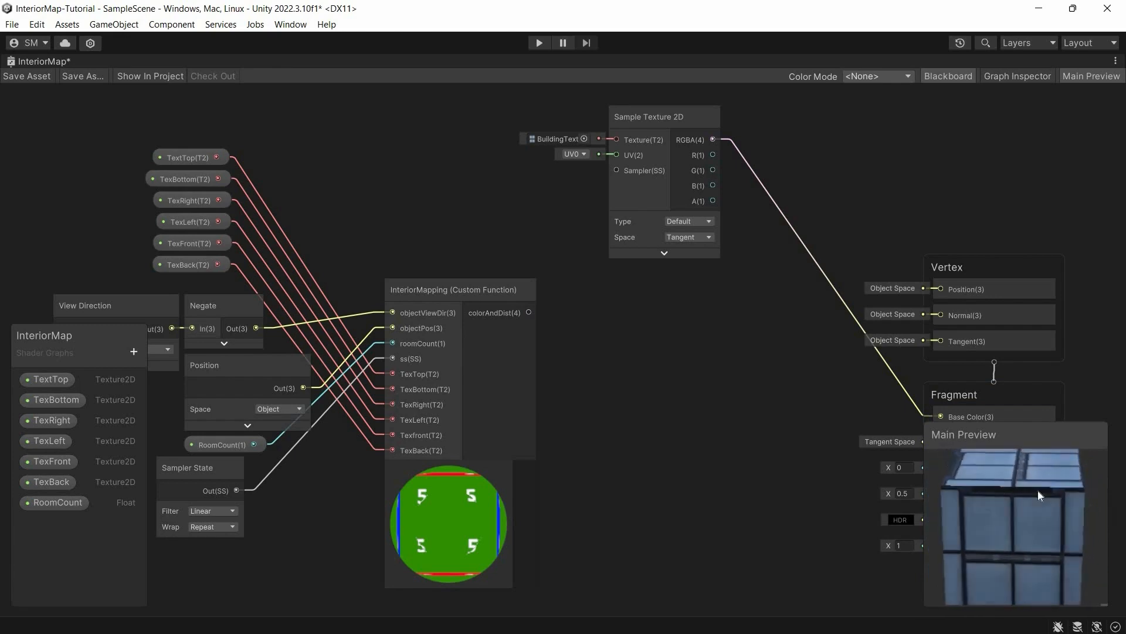
{"action": "left_click_drag", "start_coordinate": [1040, 495], "coordinate": [1010, 522]}
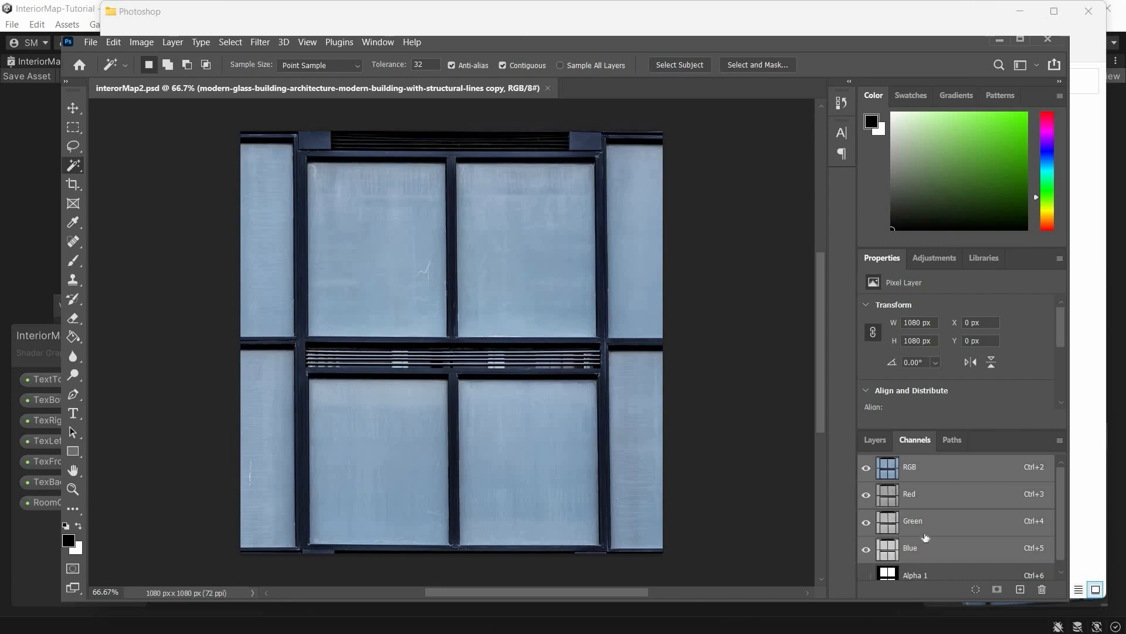
- Show the Alpha 1 channel of interiorMap2.psd in the Channels panel
{"action": "left_click", "coordinate": [913, 575]}
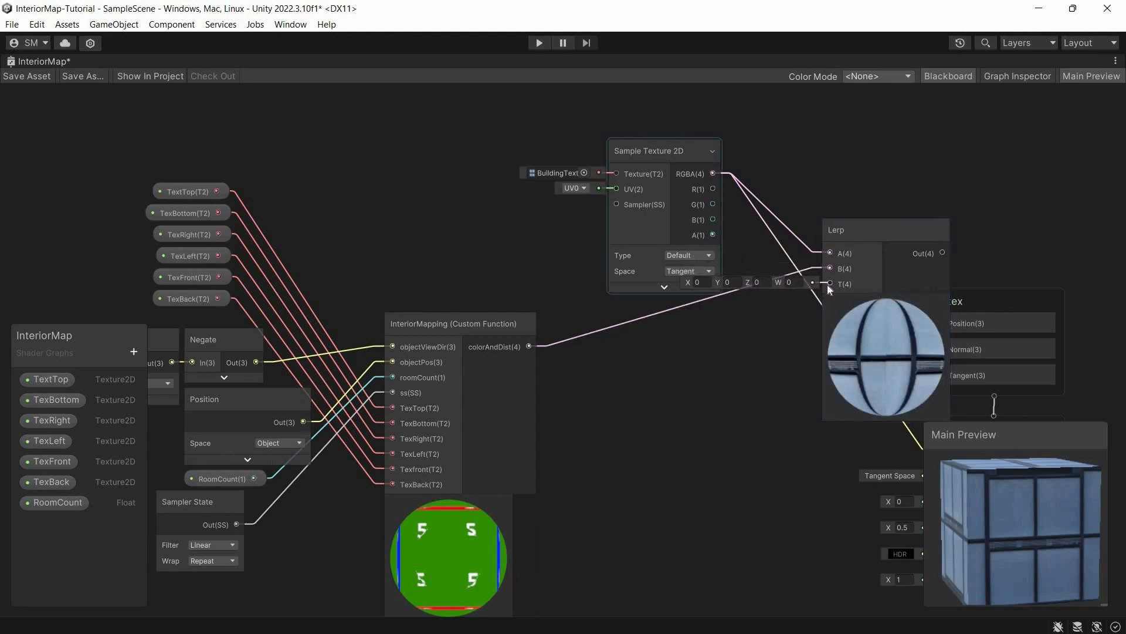
- Drive the Lerp blend factor with the texture alpha multiplied by the Fresnel falloff
{"action": "left_click_drag", "start_coordinate": [886, 229], "coordinate": [857, 203]}
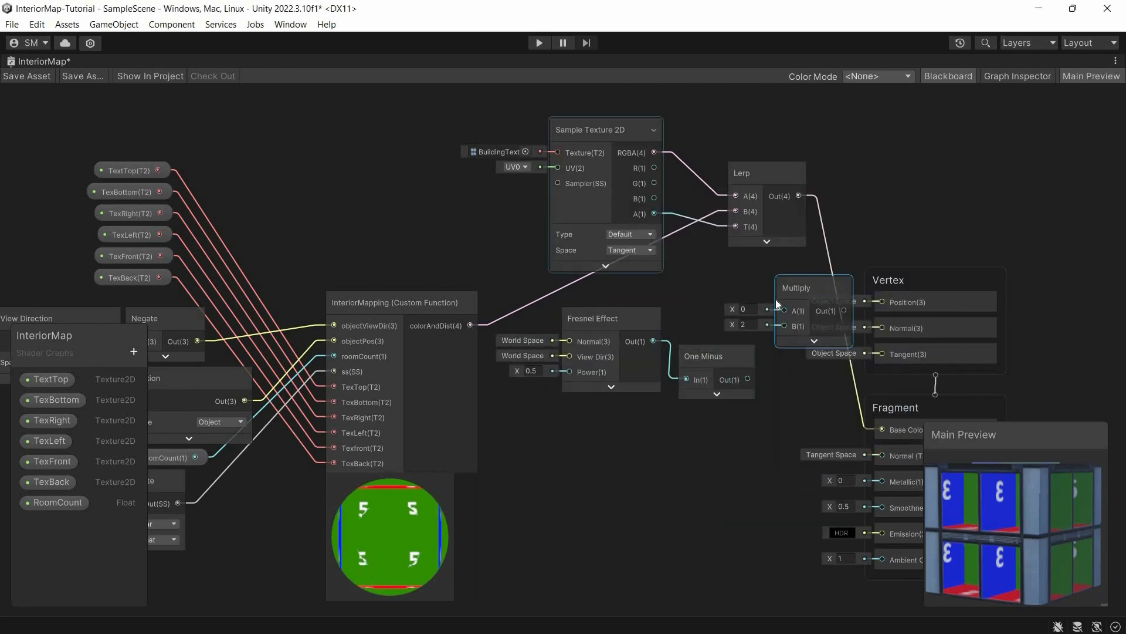
{"action": "left_click_drag", "start_coordinate": [812, 288], "coordinate": [779, 281]}
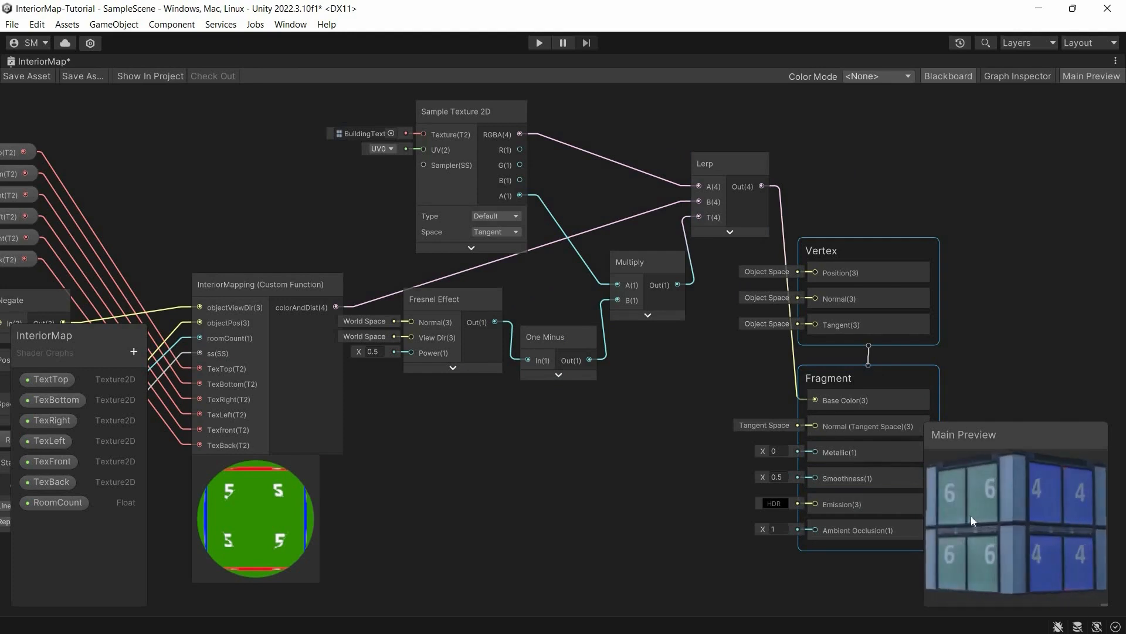
{"action": "type", "text": "multiply"}
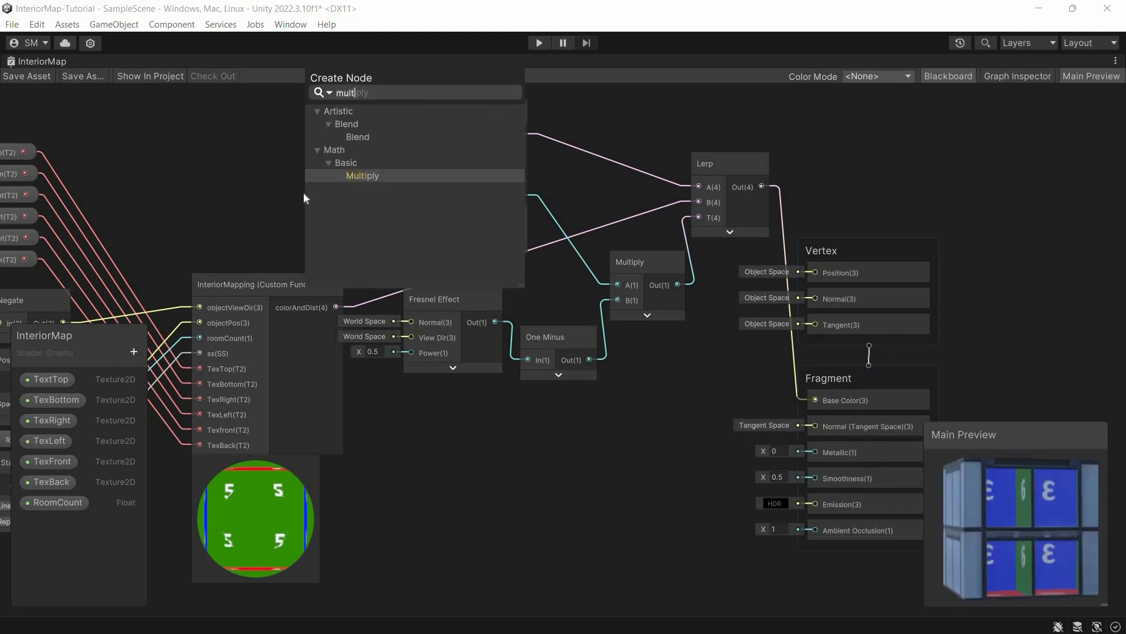